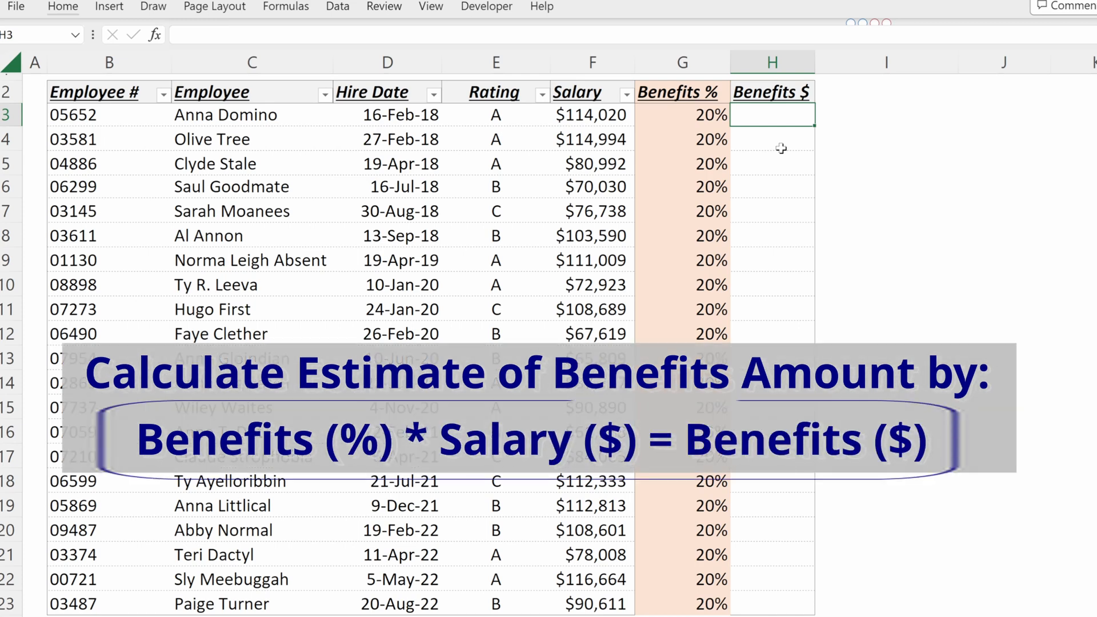
# Enter =G3*F3 in H3 so the Benefits $ column fills with salary times benefits %, giving $22,804 first
pyautogui.write('=')
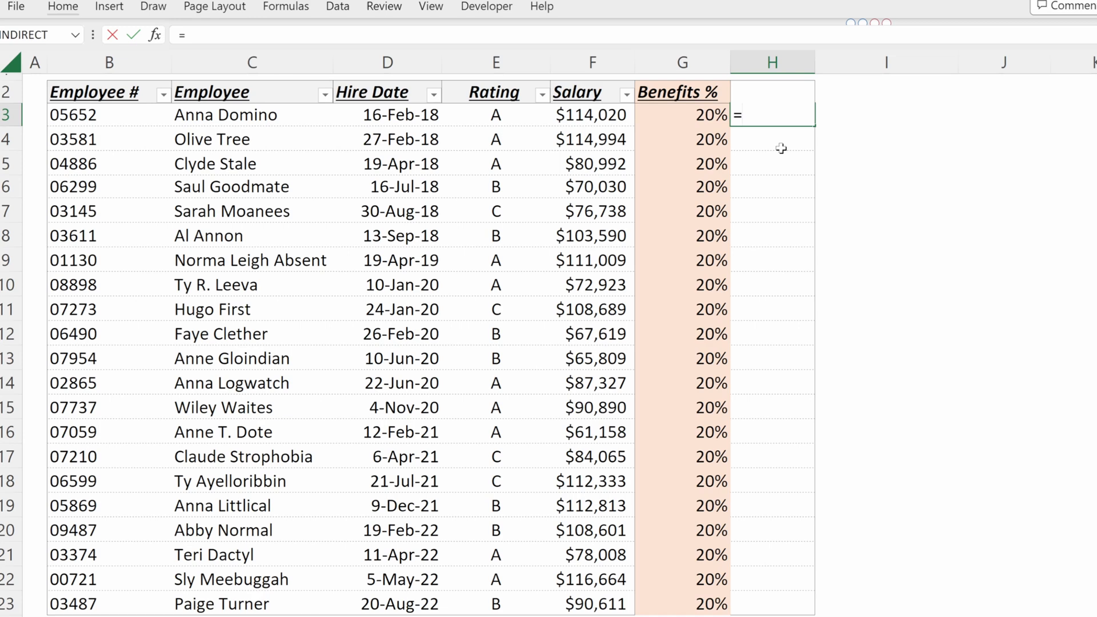
pyautogui.click(682, 114)
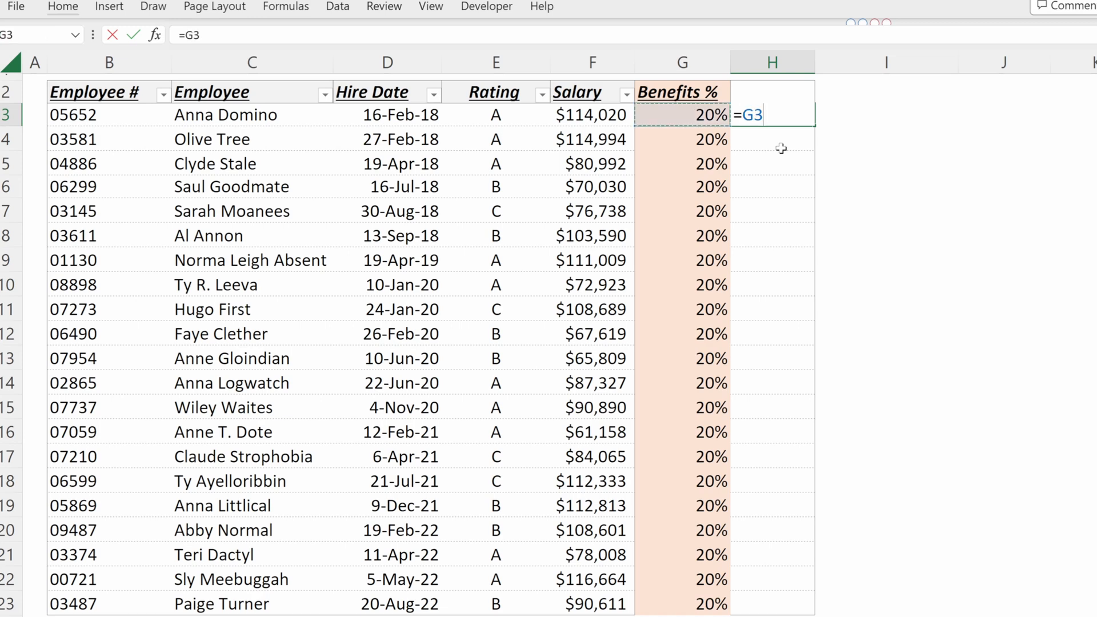
pyautogui.click(591, 114)
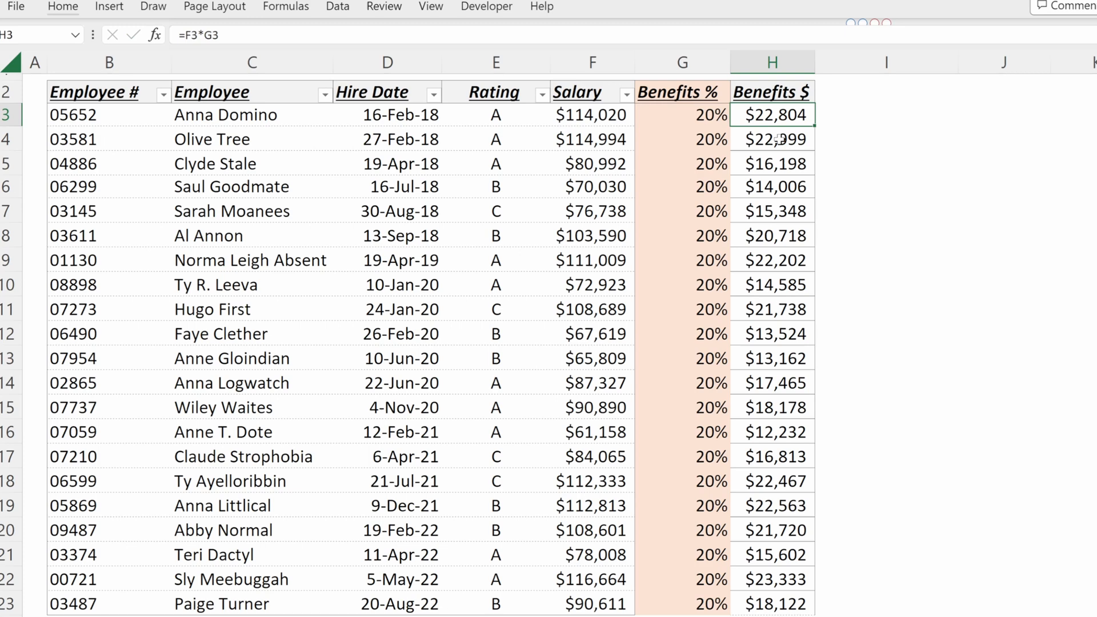
# Replace the H3 formula with =PRODUCT(F3:G3), committing it down the column, still $22,804 first
pyautogui.write('=prod')
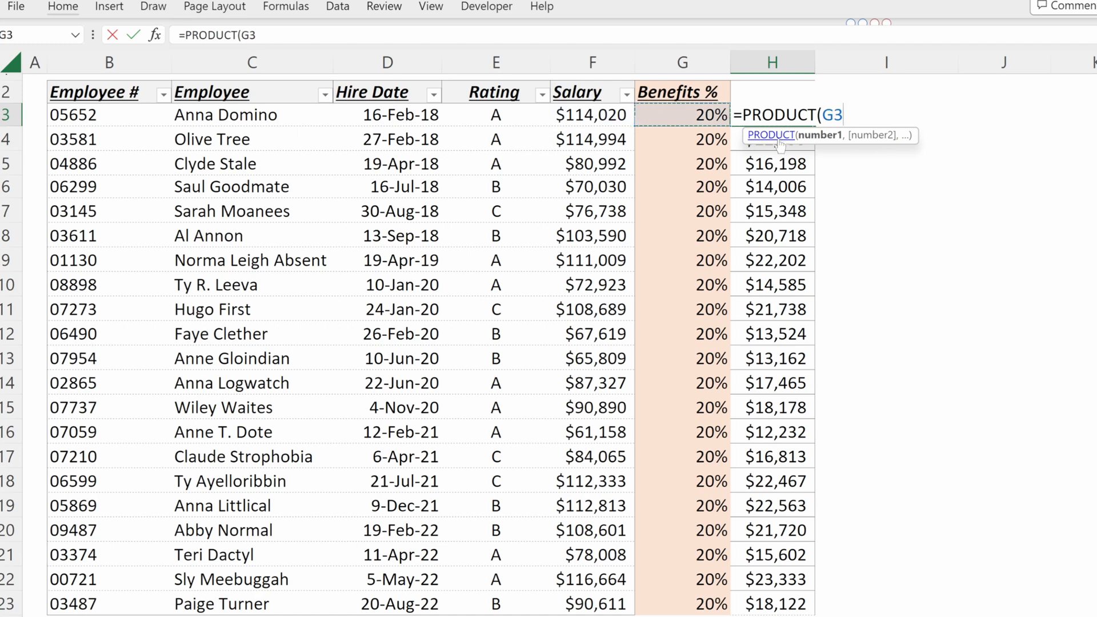
pyautogui.click(592, 114)
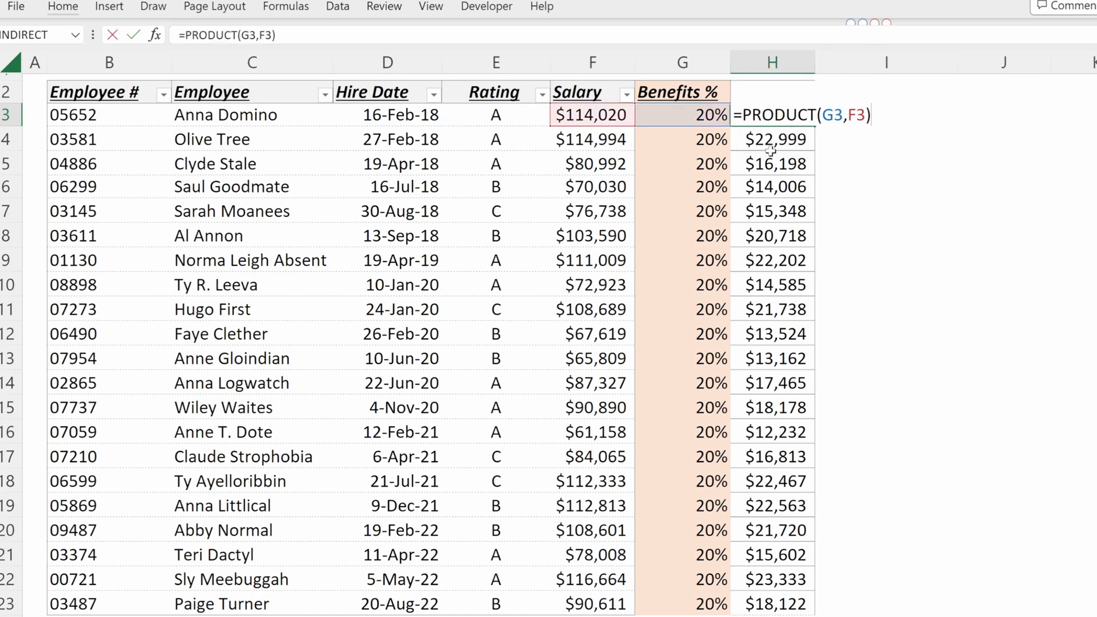
pyautogui.write('=prod')
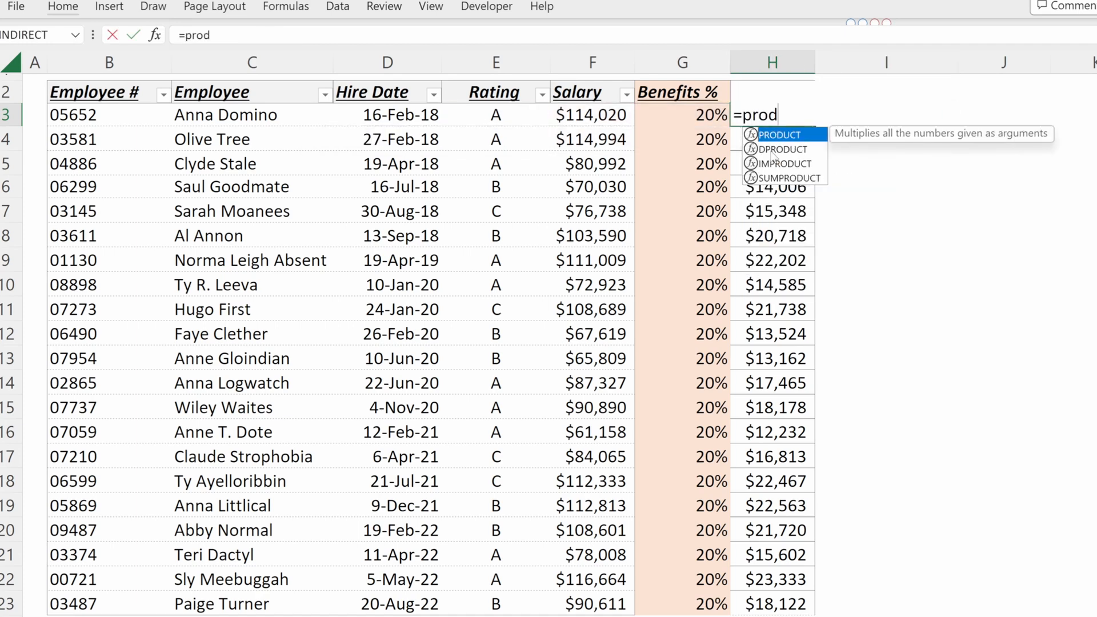
pyautogui.moveTo(592, 114); pyautogui.dragTo(682, 114)
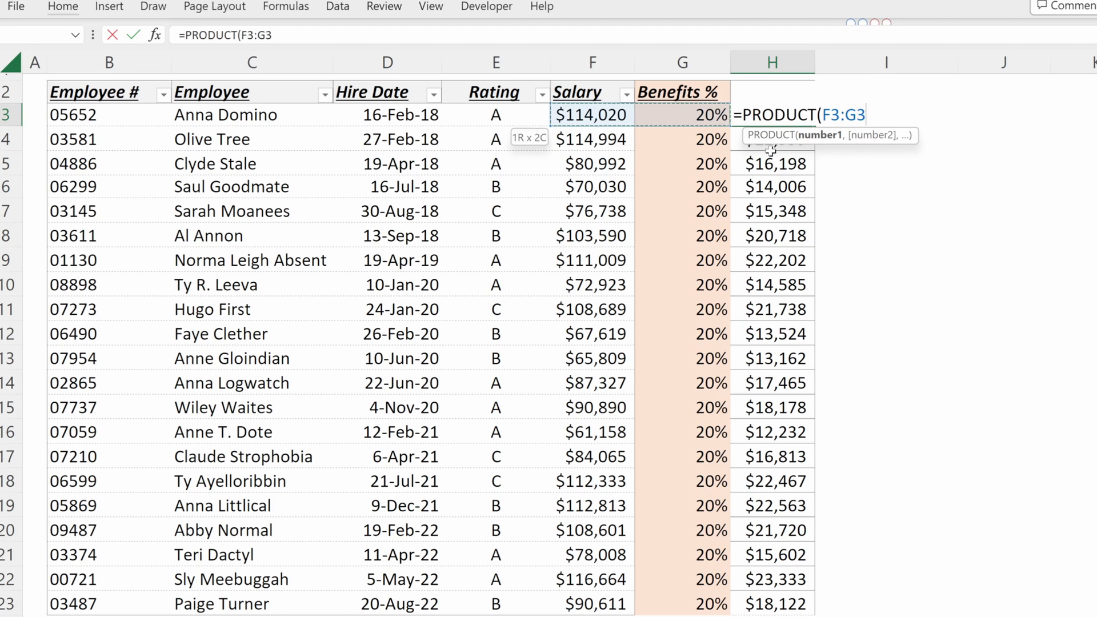
pyautogui.press('Enter')
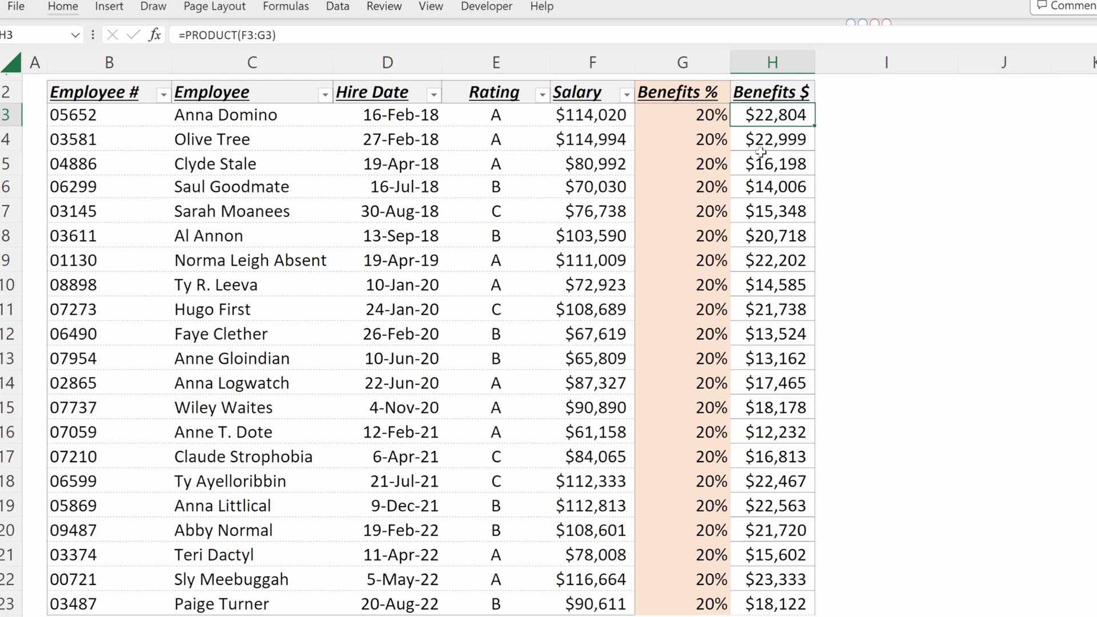
# Copy Salary into column I and Paste Special the G3:G23 percentages onto it with Values and Multiply
pyautogui.click(592, 92)
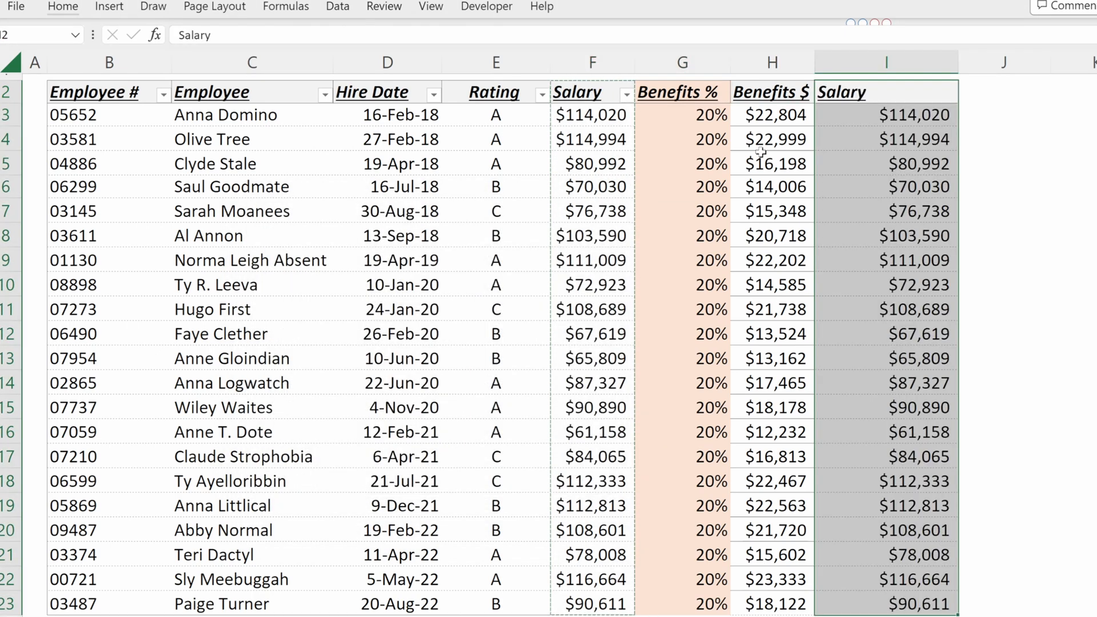
pyautogui.click(680, 91)
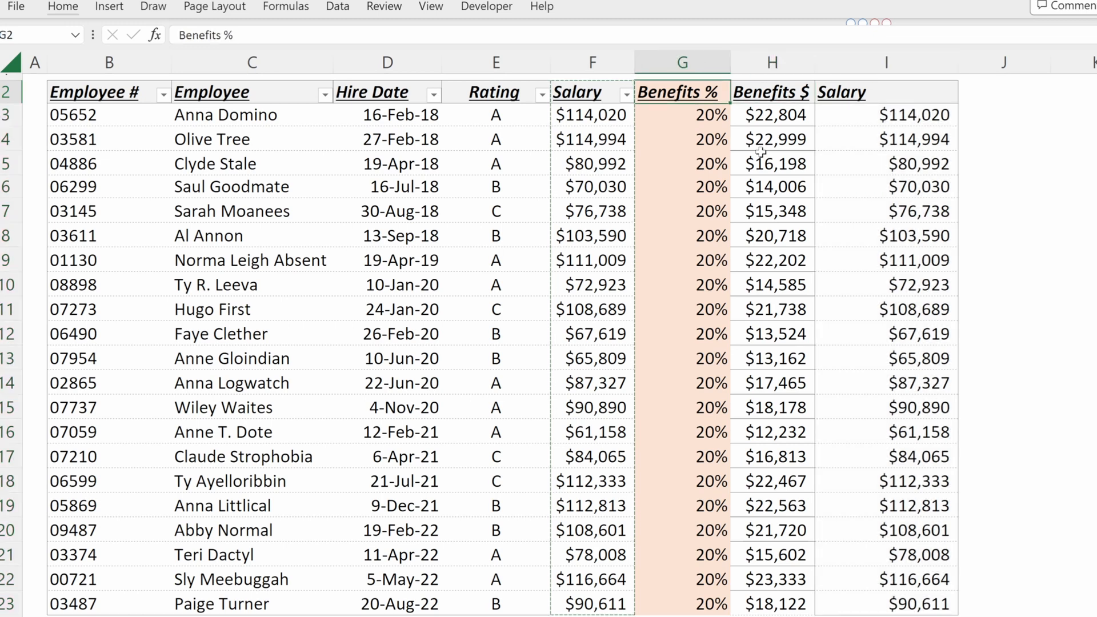
pyautogui.click(682, 114)
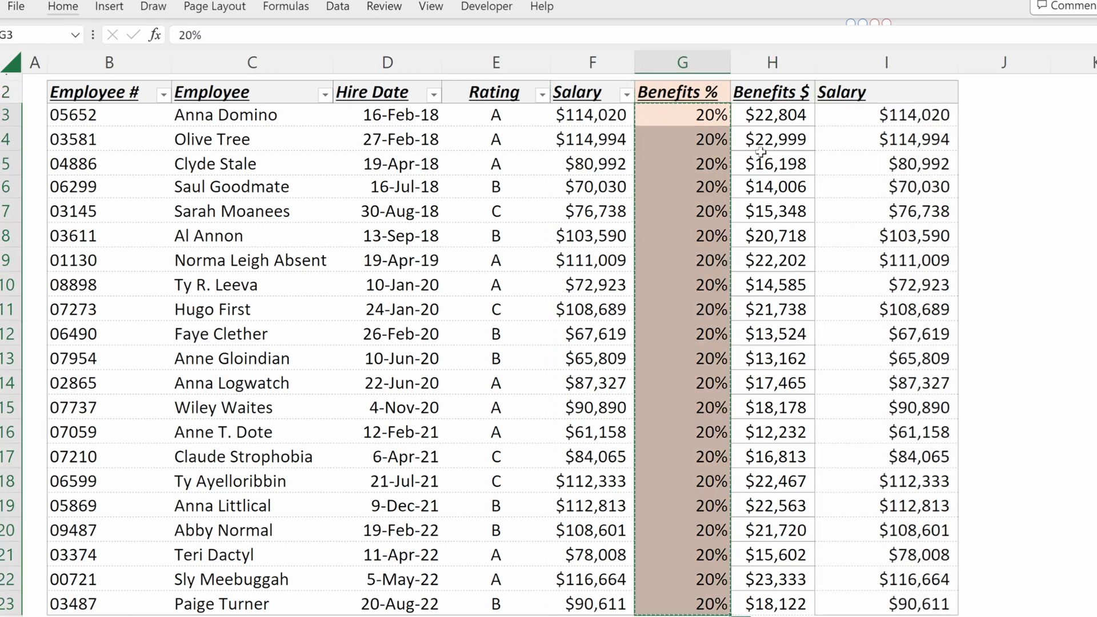
pyautogui.click(885, 114)
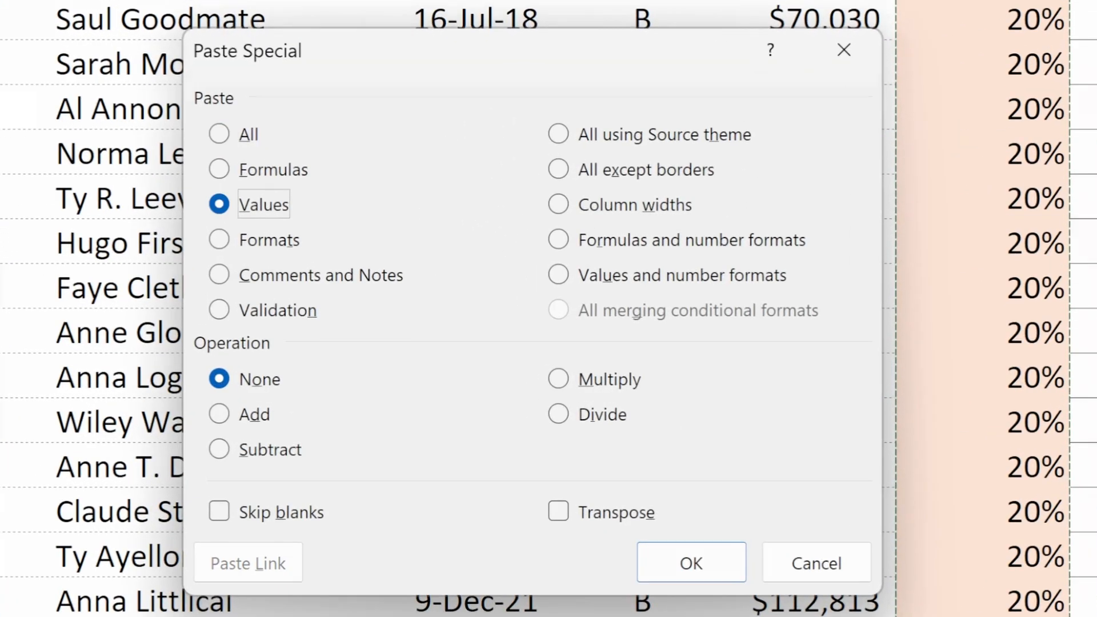
pyautogui.click(558, 378)
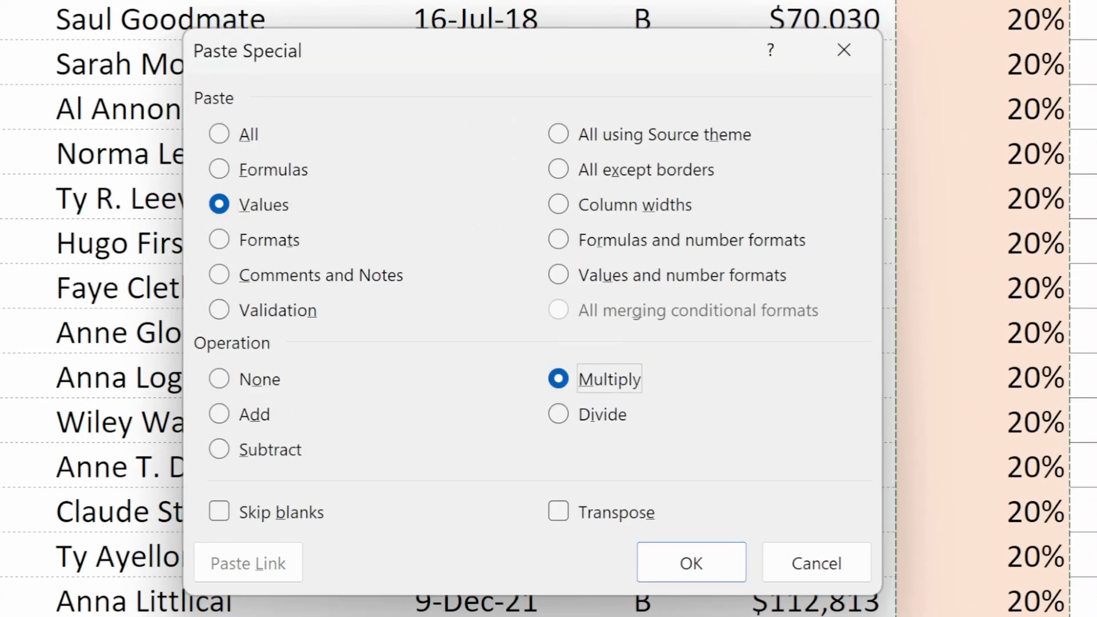
pyautogui.click(690, 562)
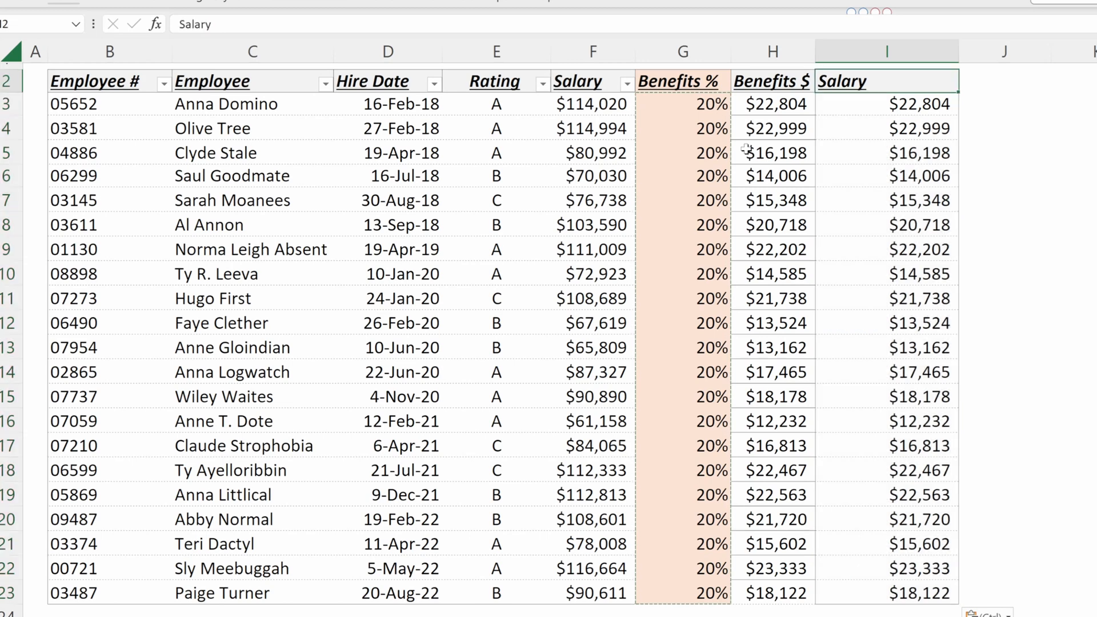
# Rename the column I header to 'Benefit'
pyautogui.write('Benefit')
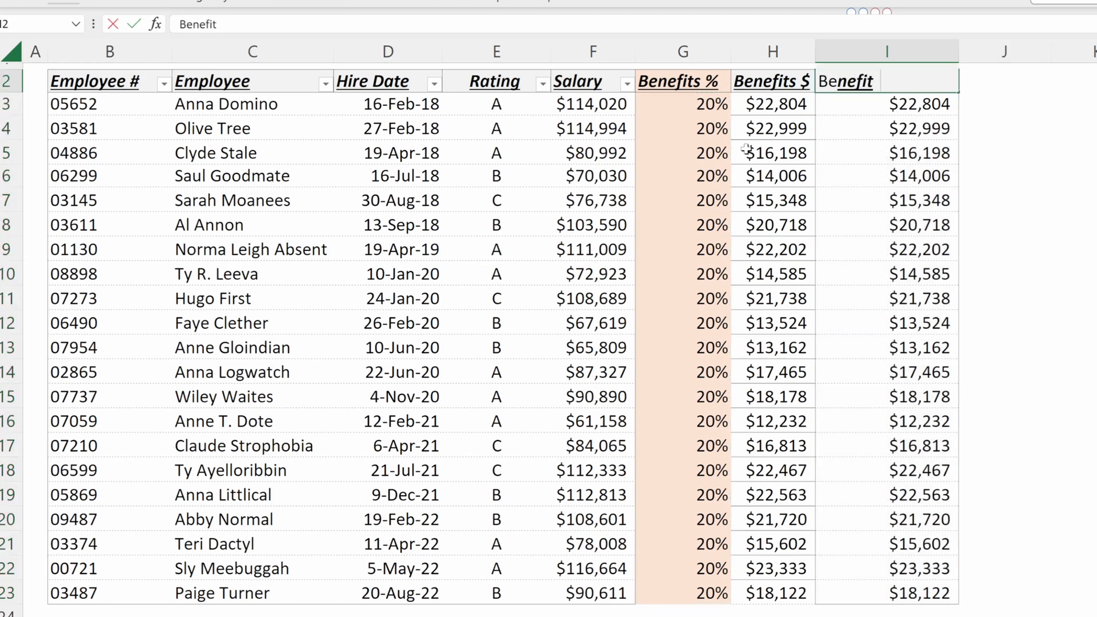